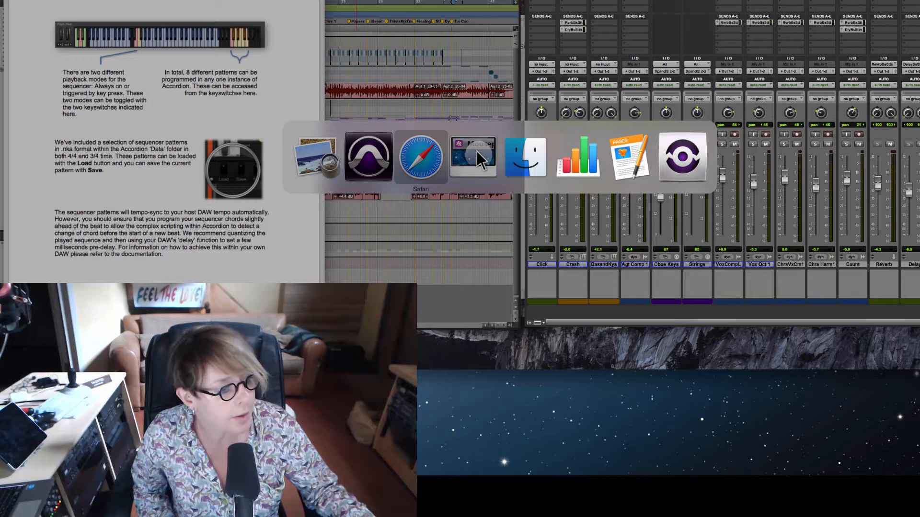
Switch to the Pro Tools session with the Command-Tab app switcher.
{"action": "left_click", "coordinate": [420, 155]}
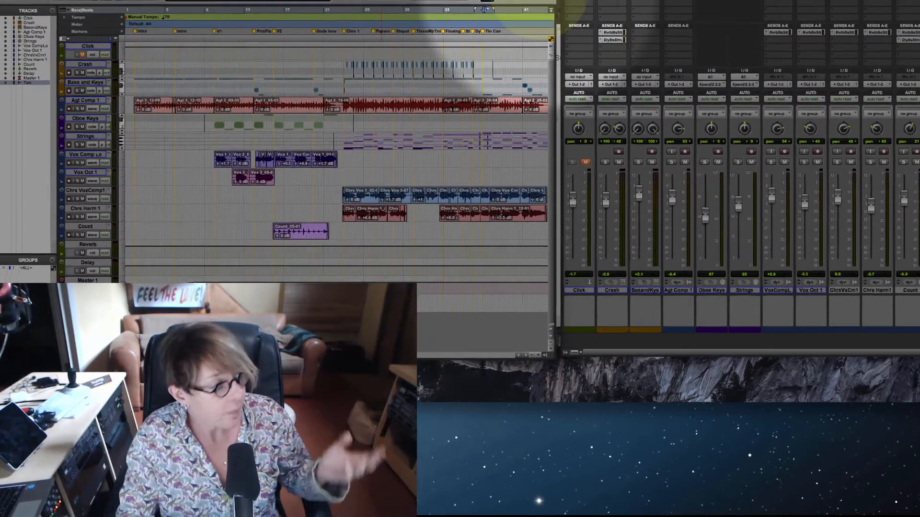
Open the Pro Tools menu to read the 'Hide Pro Tools | HD' command name.
{"action": "left_click", "coordinate": [70, 8]}
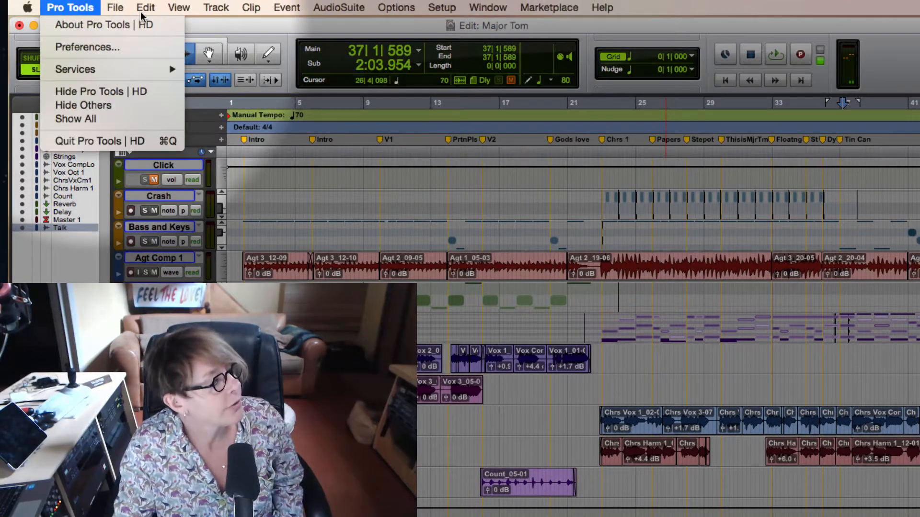
{"action": "mouse_move", "coordinate": [112, 91]}
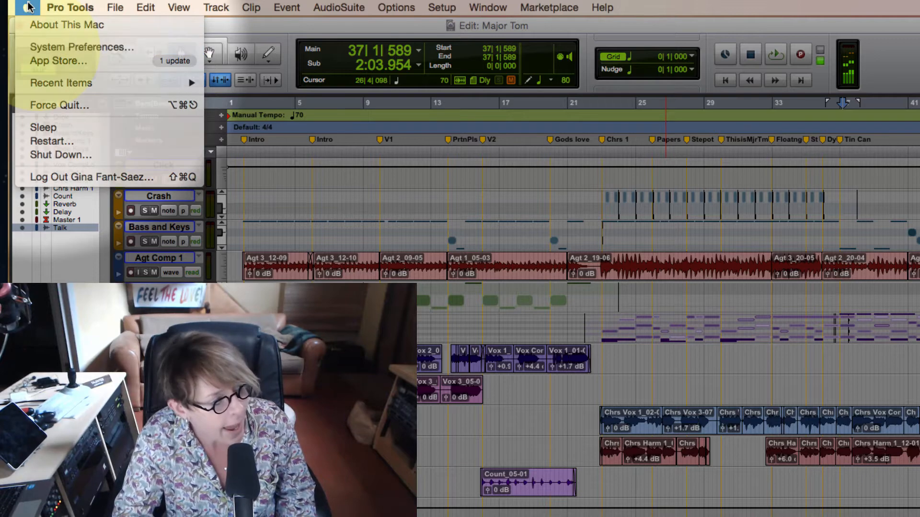
Go to Keyboard > Shortcuts > App Shortcuts in System Preferences and begin a new shortcut.
{"action": "left_click", "coordinate": [81, 47]}
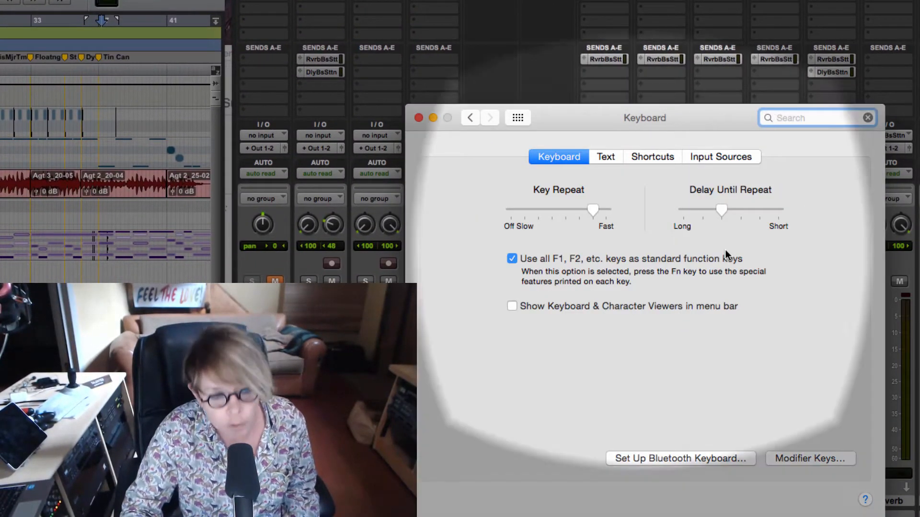
{"action": "left_click", "coordinate": [651, 157]}
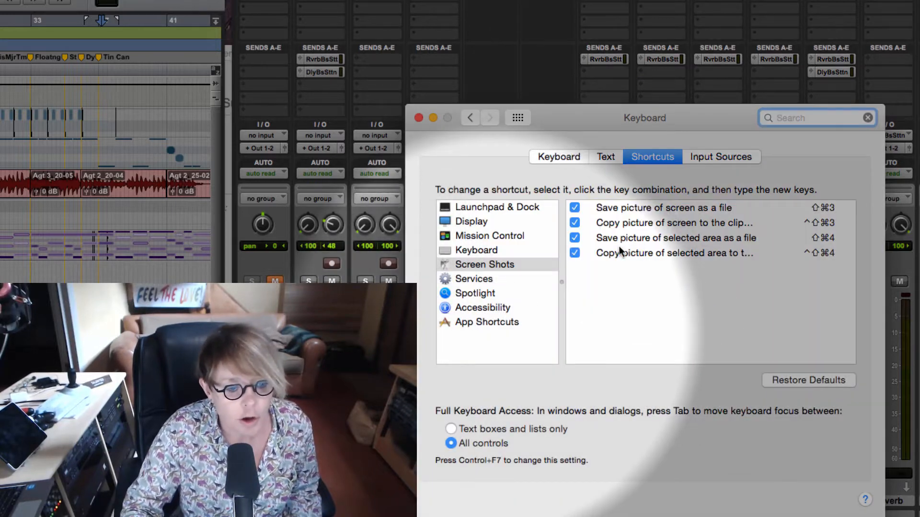
{"action": "left_click", "coordinate": [486, 321]}
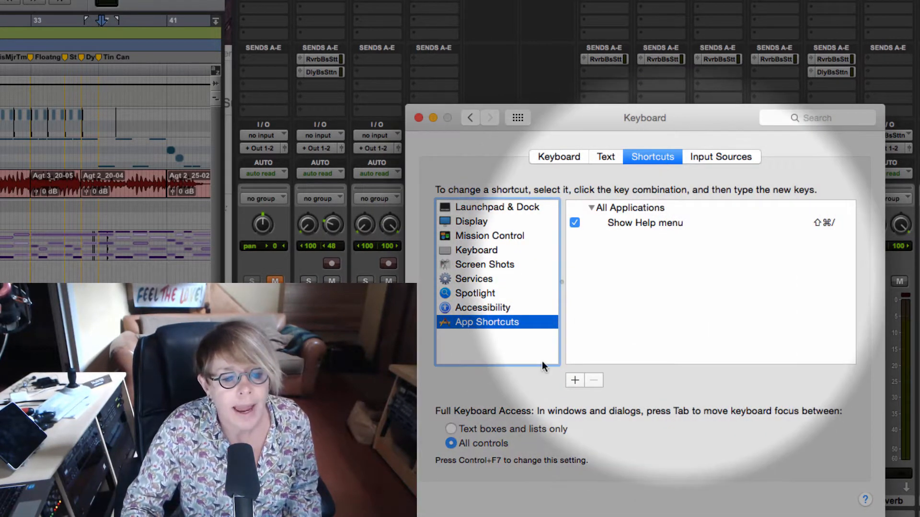
{"action": "left_click", "coordinate": [574, 379]}
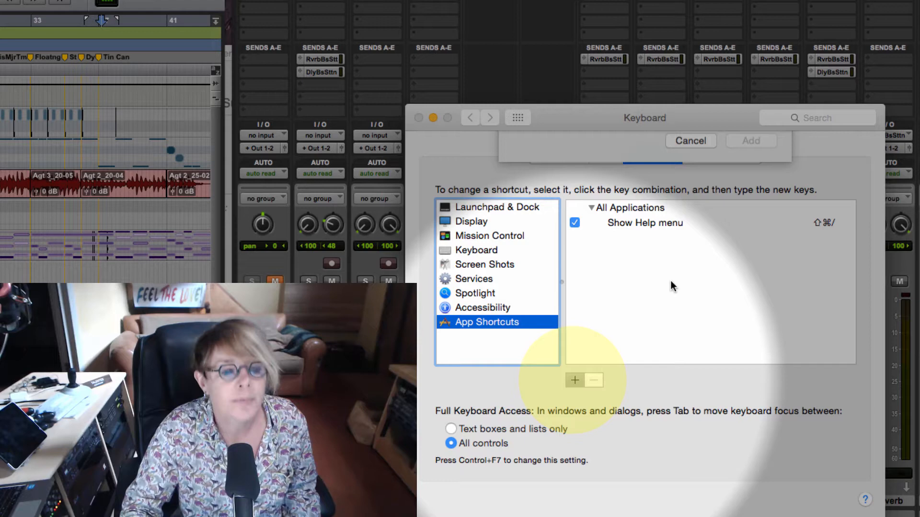
{"action": "left_click", "coordinate": [575, 380]}
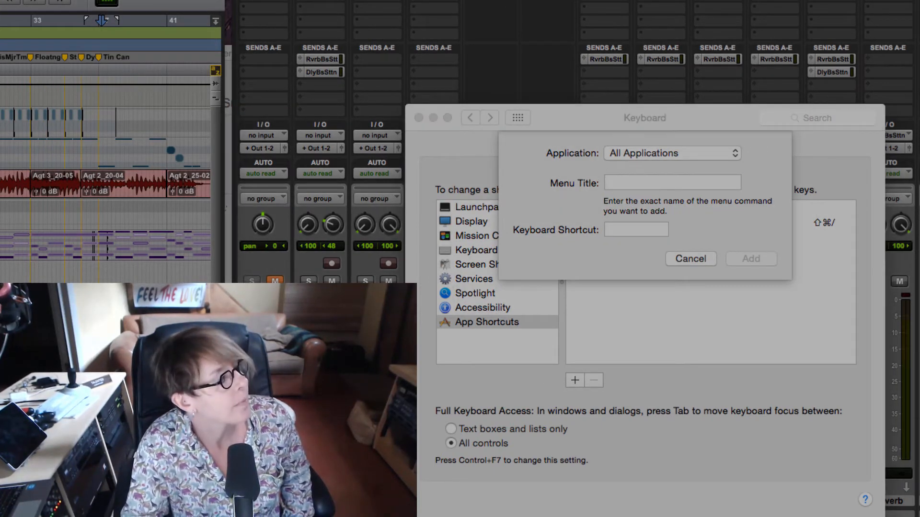
{"action": "left_click", "coordinate": [70, 11]}
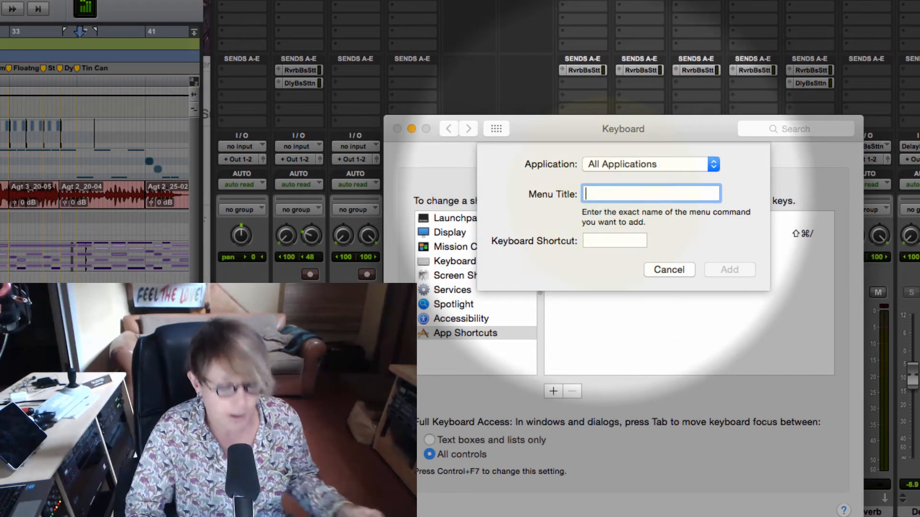
Add 'Hide Pro Tools | HD' as Command-H for All Applications, then close preferences.
{"action": "type", "text": "H"}
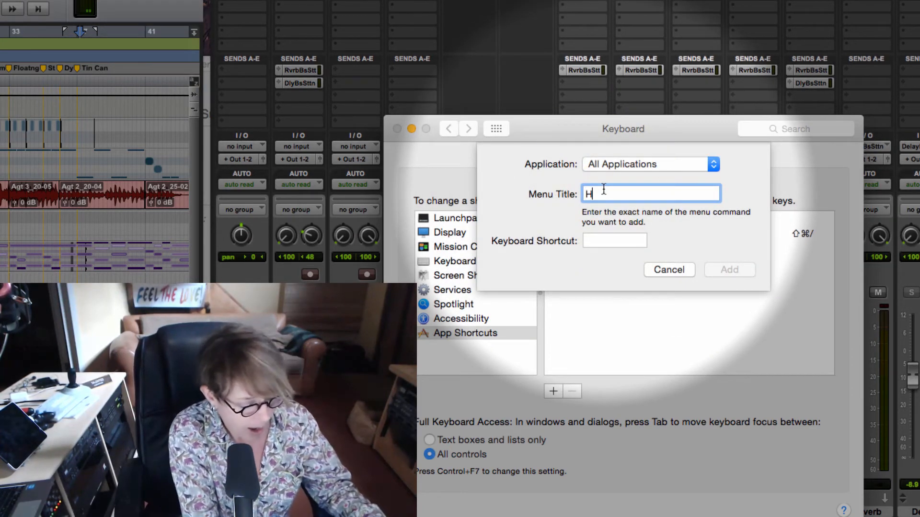
{"action": "type", "text": "ide Pro Tools"}
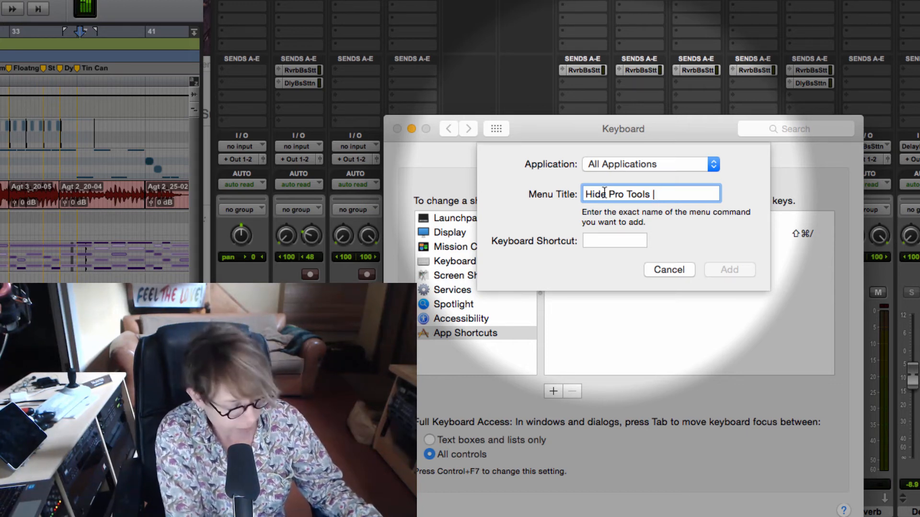
{"action": "type", "text": "HD"}
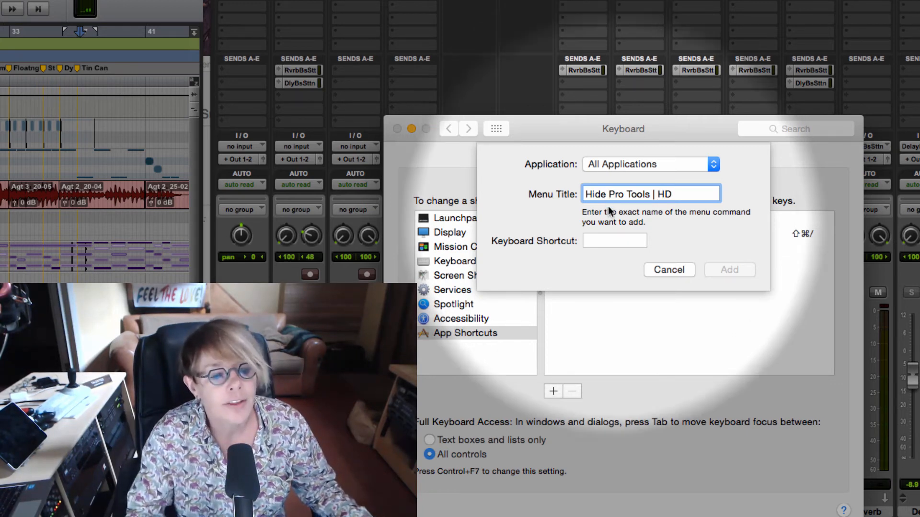
{"action": "left_click", "coordinate": [614, 240]}
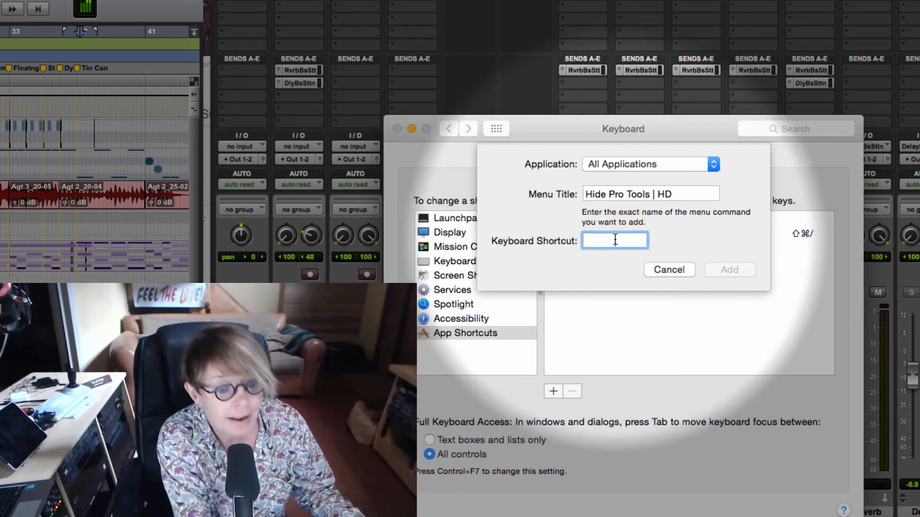
{"action": "type", "text": "⌘H"}
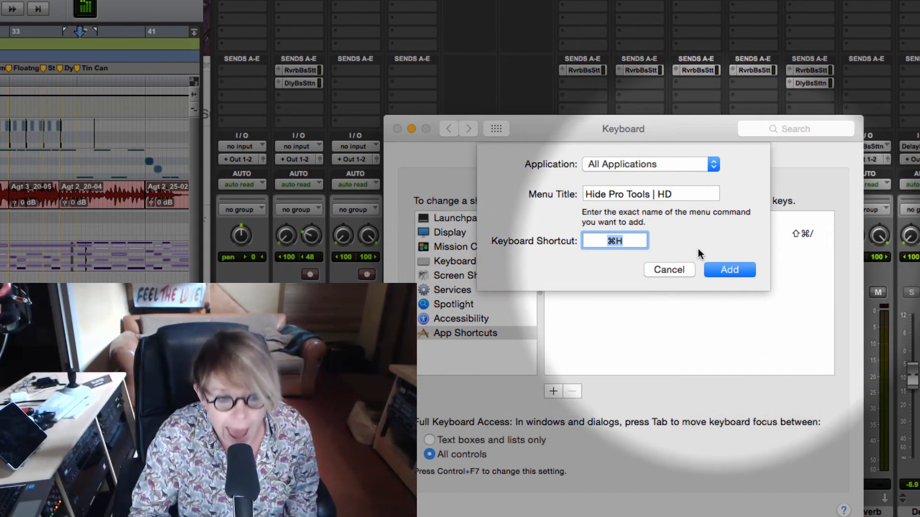
{"action": "left_click", "coordinate": [729, 270]}
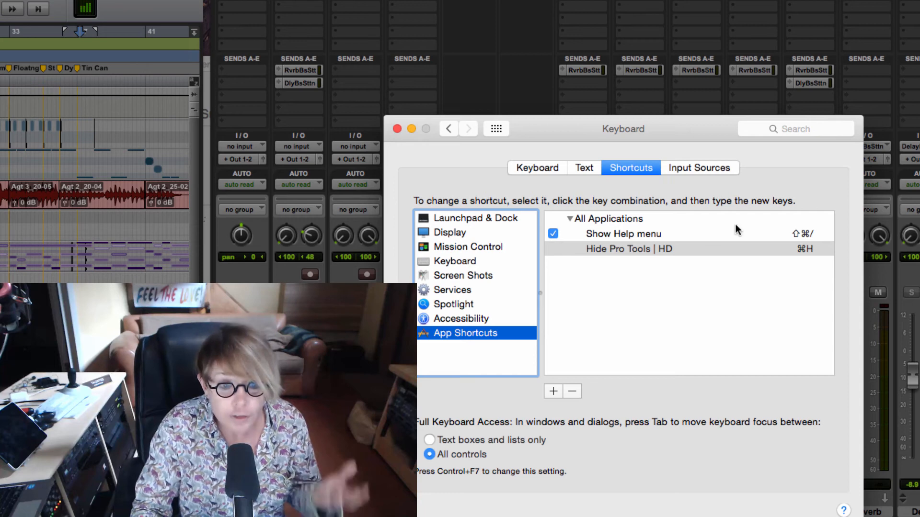
{"action": "left_click", "coordinate": [397, 128]}
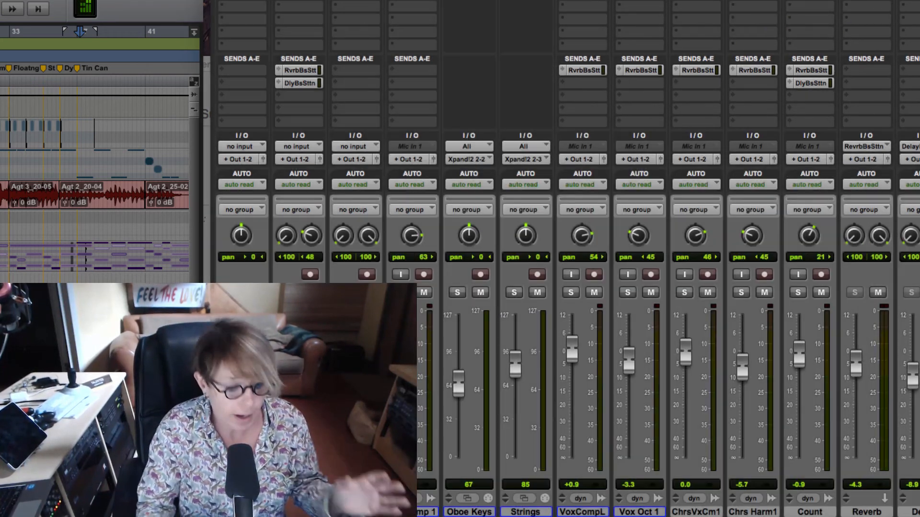